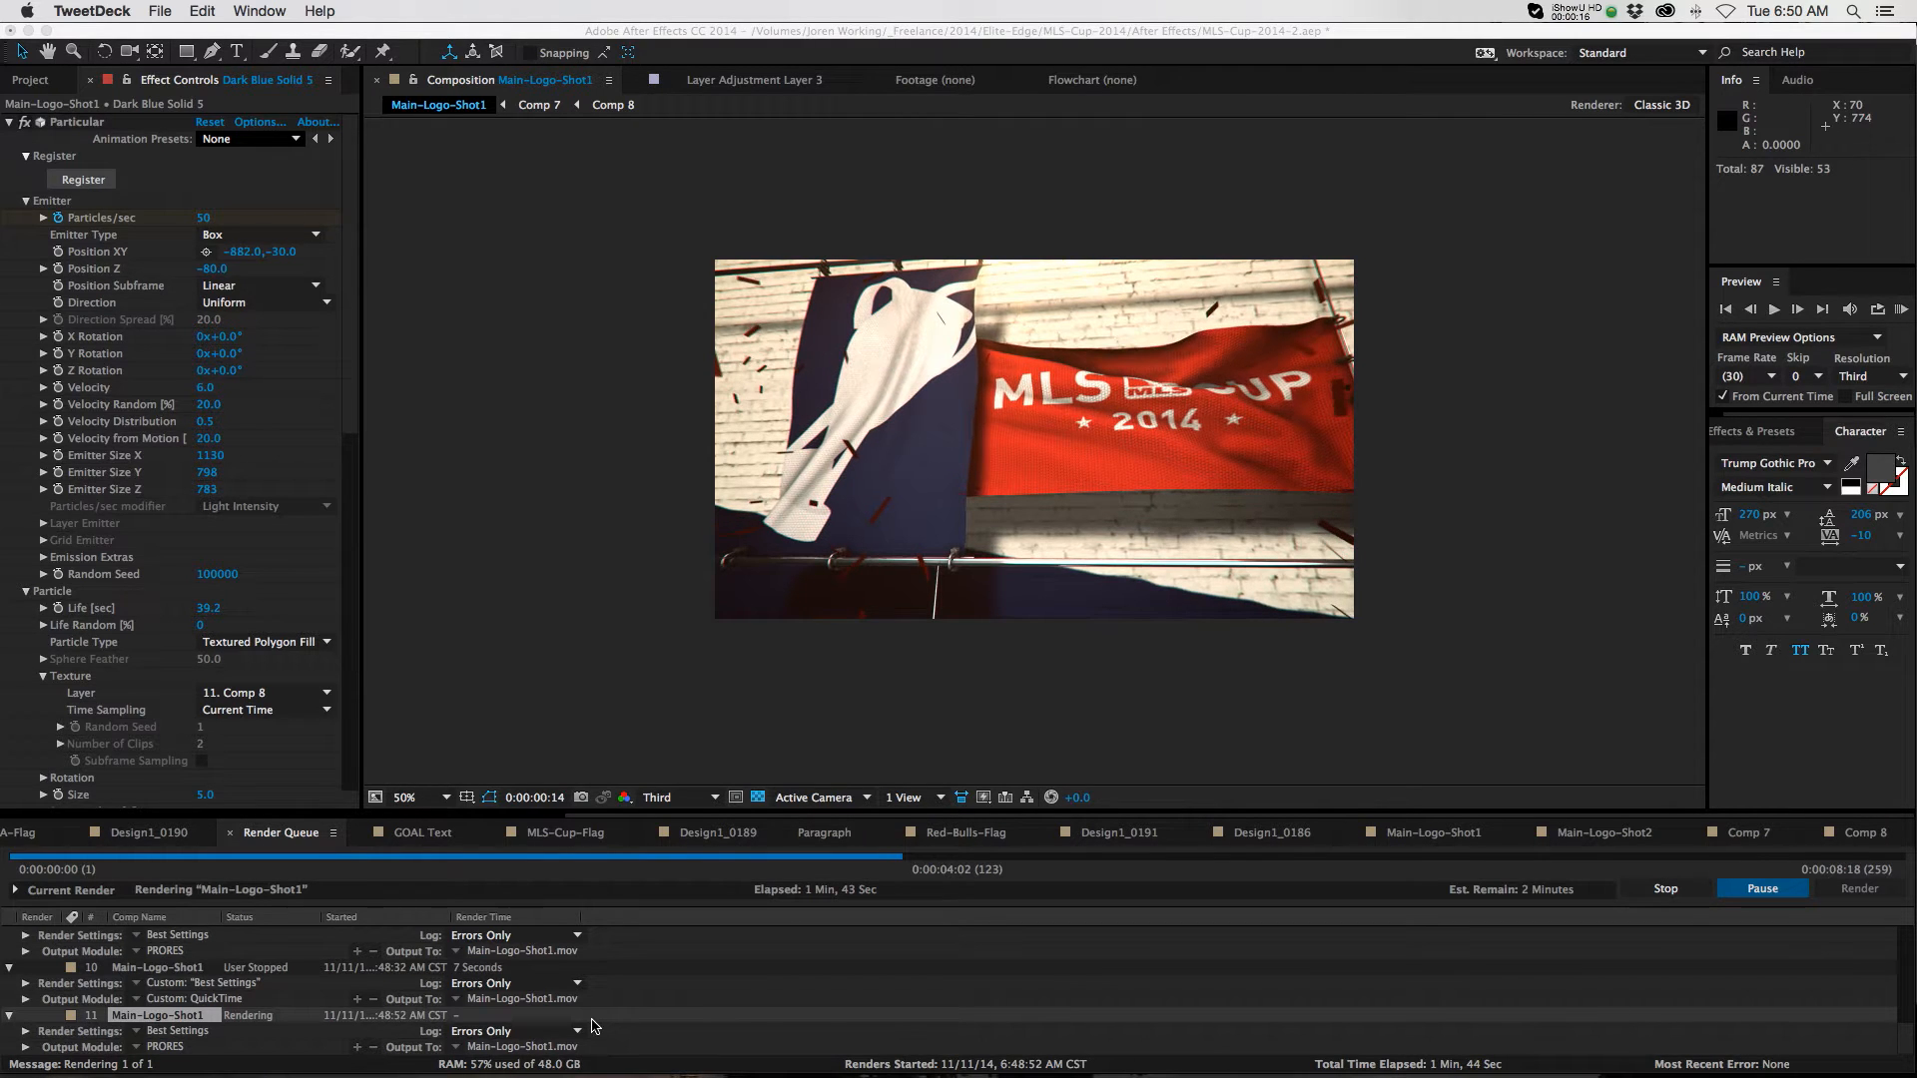
mouse_move(615, 1059)
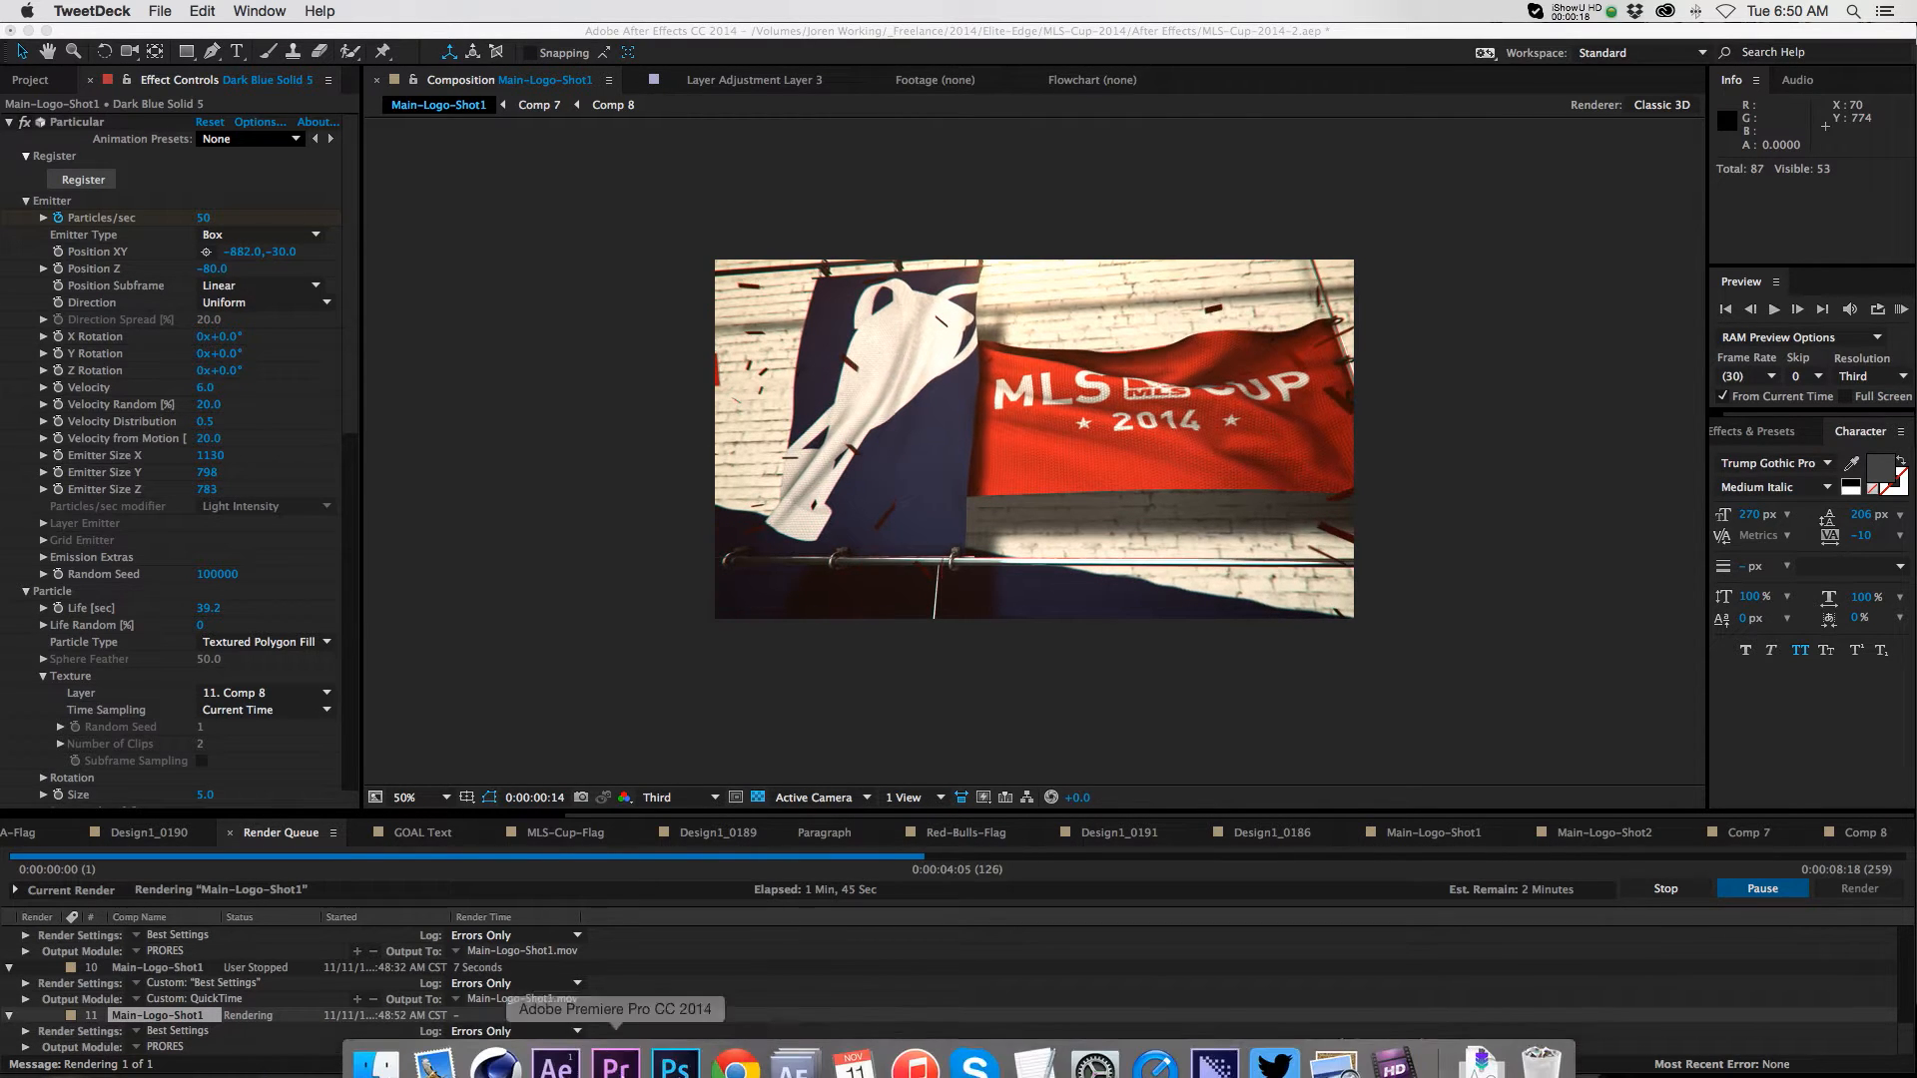
mouse_move(793, 1040)
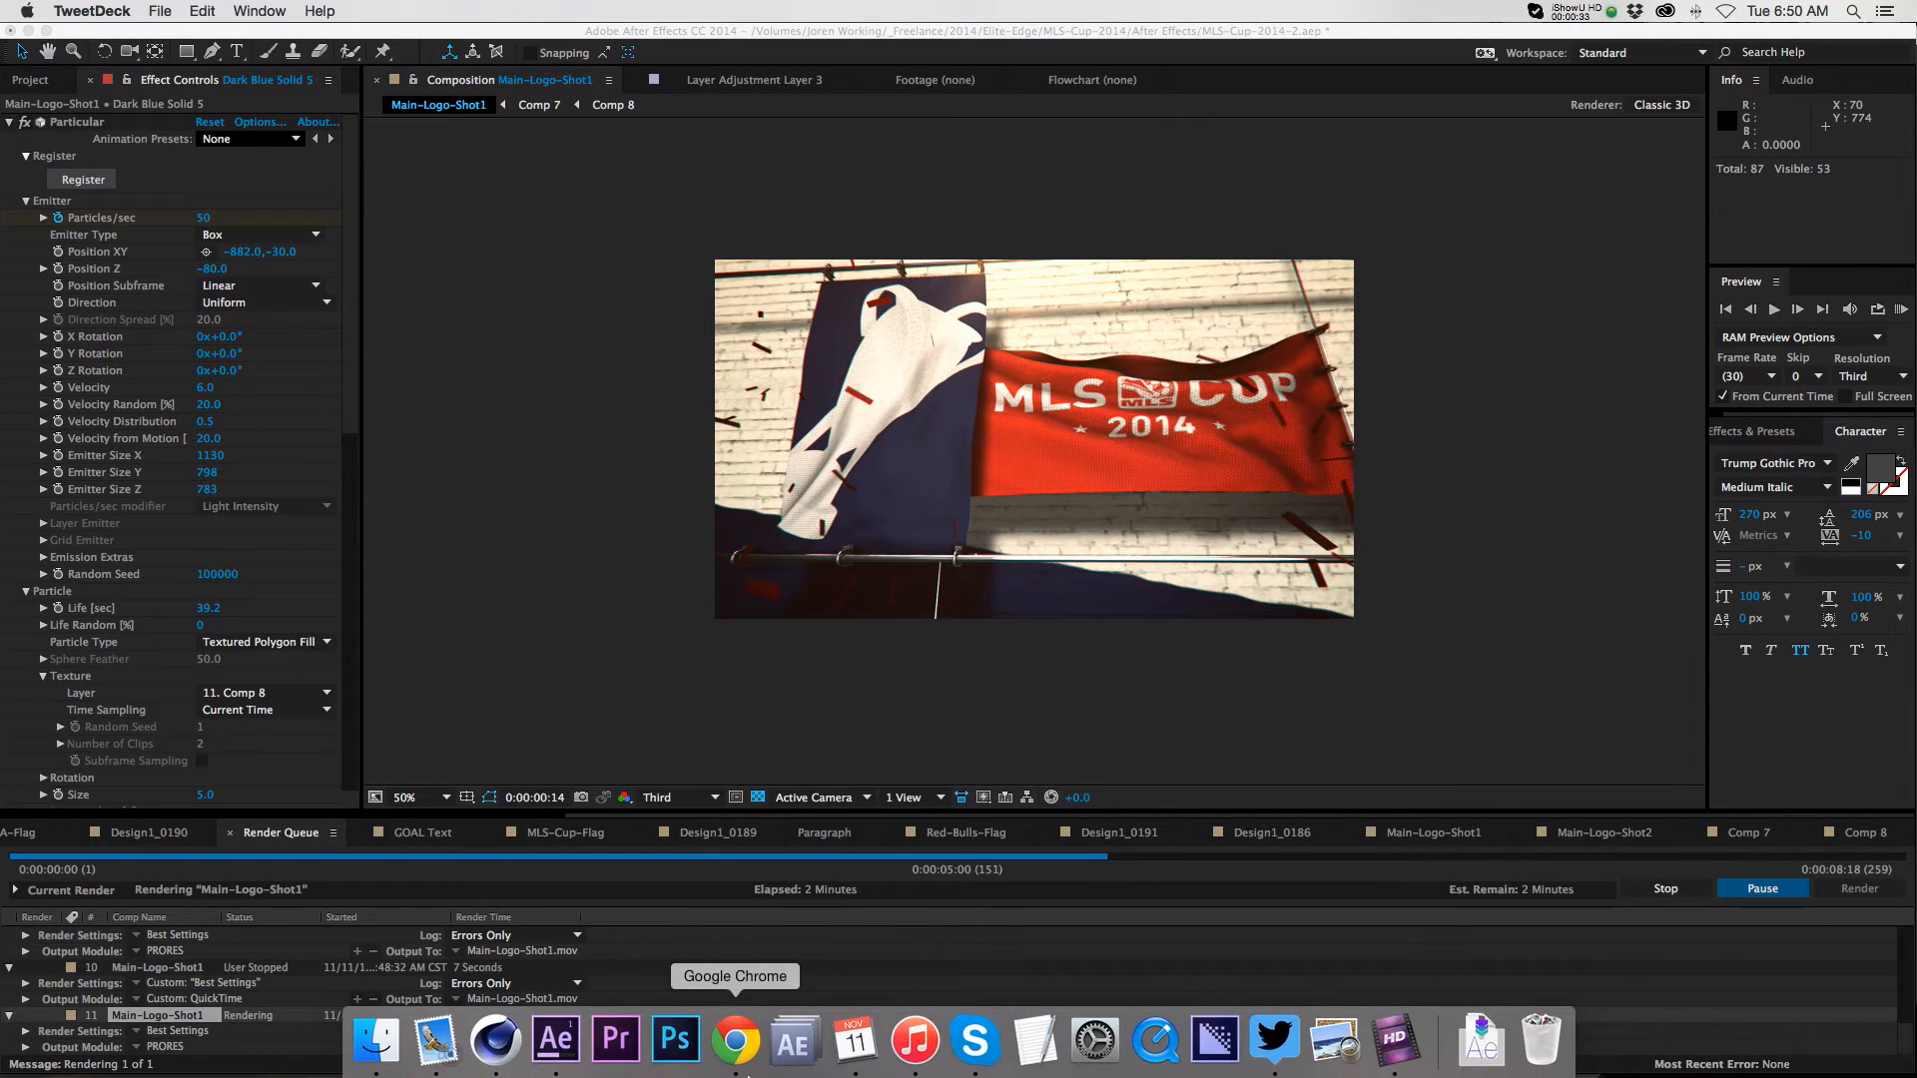
mouse_move(375, 1038)
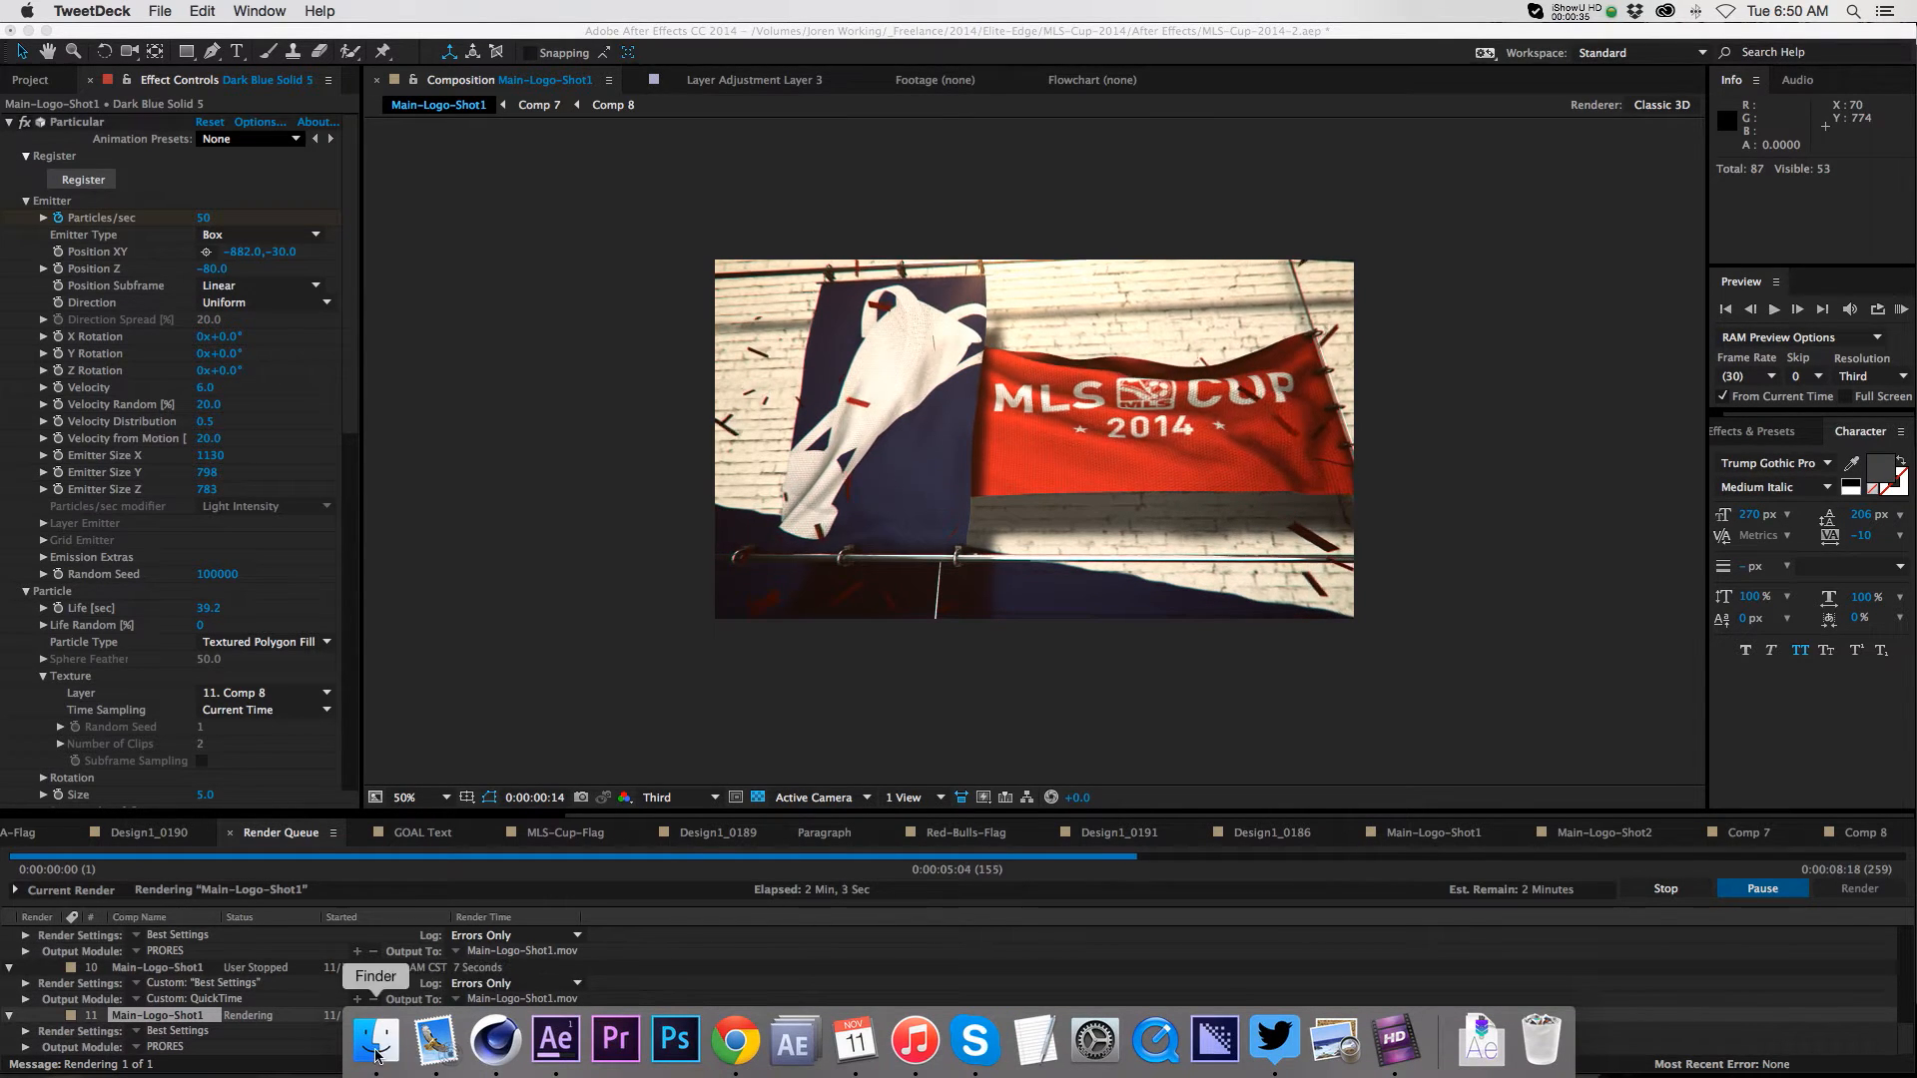
- Bring up a Finder window from the Dock while the render keeps running
left_click(375, 1040)
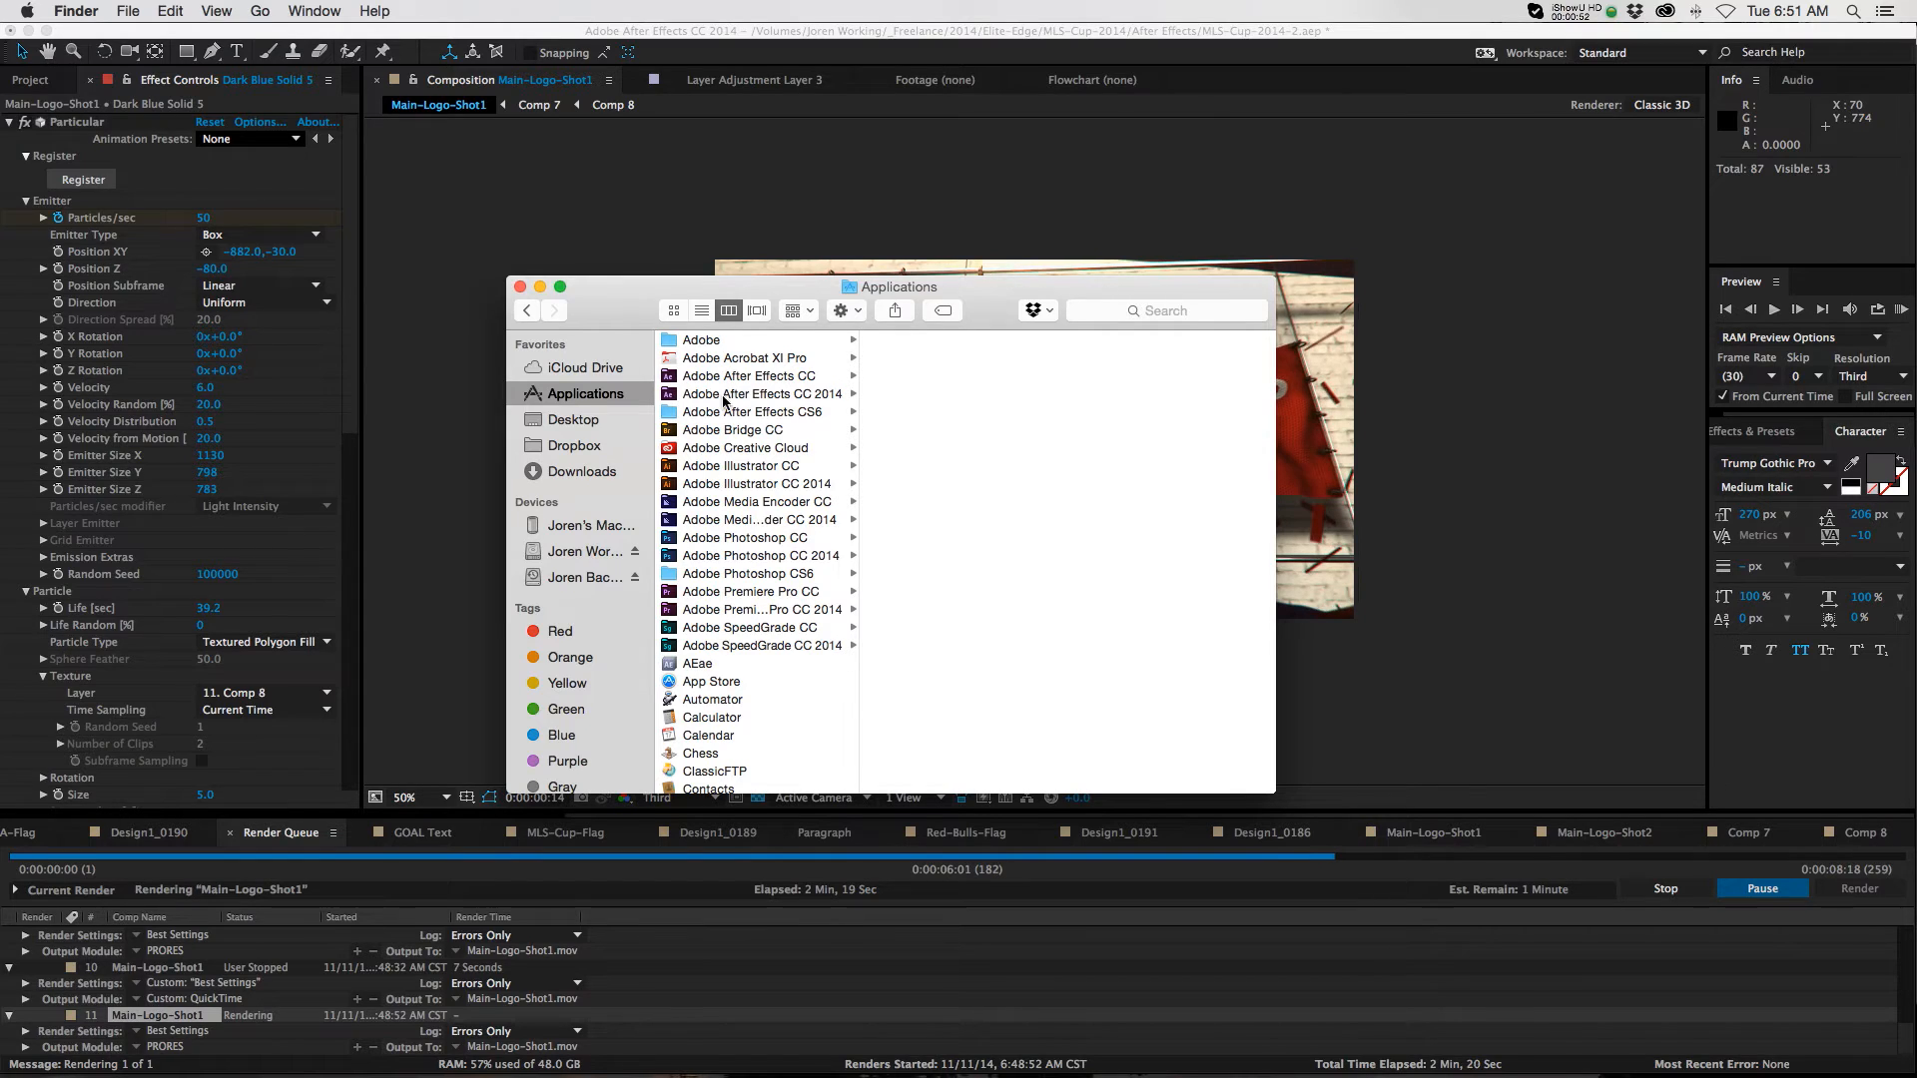
- Select the Adobe After Effects CC 2014 folder and show the app's contextual actions
left_click(759, 394)
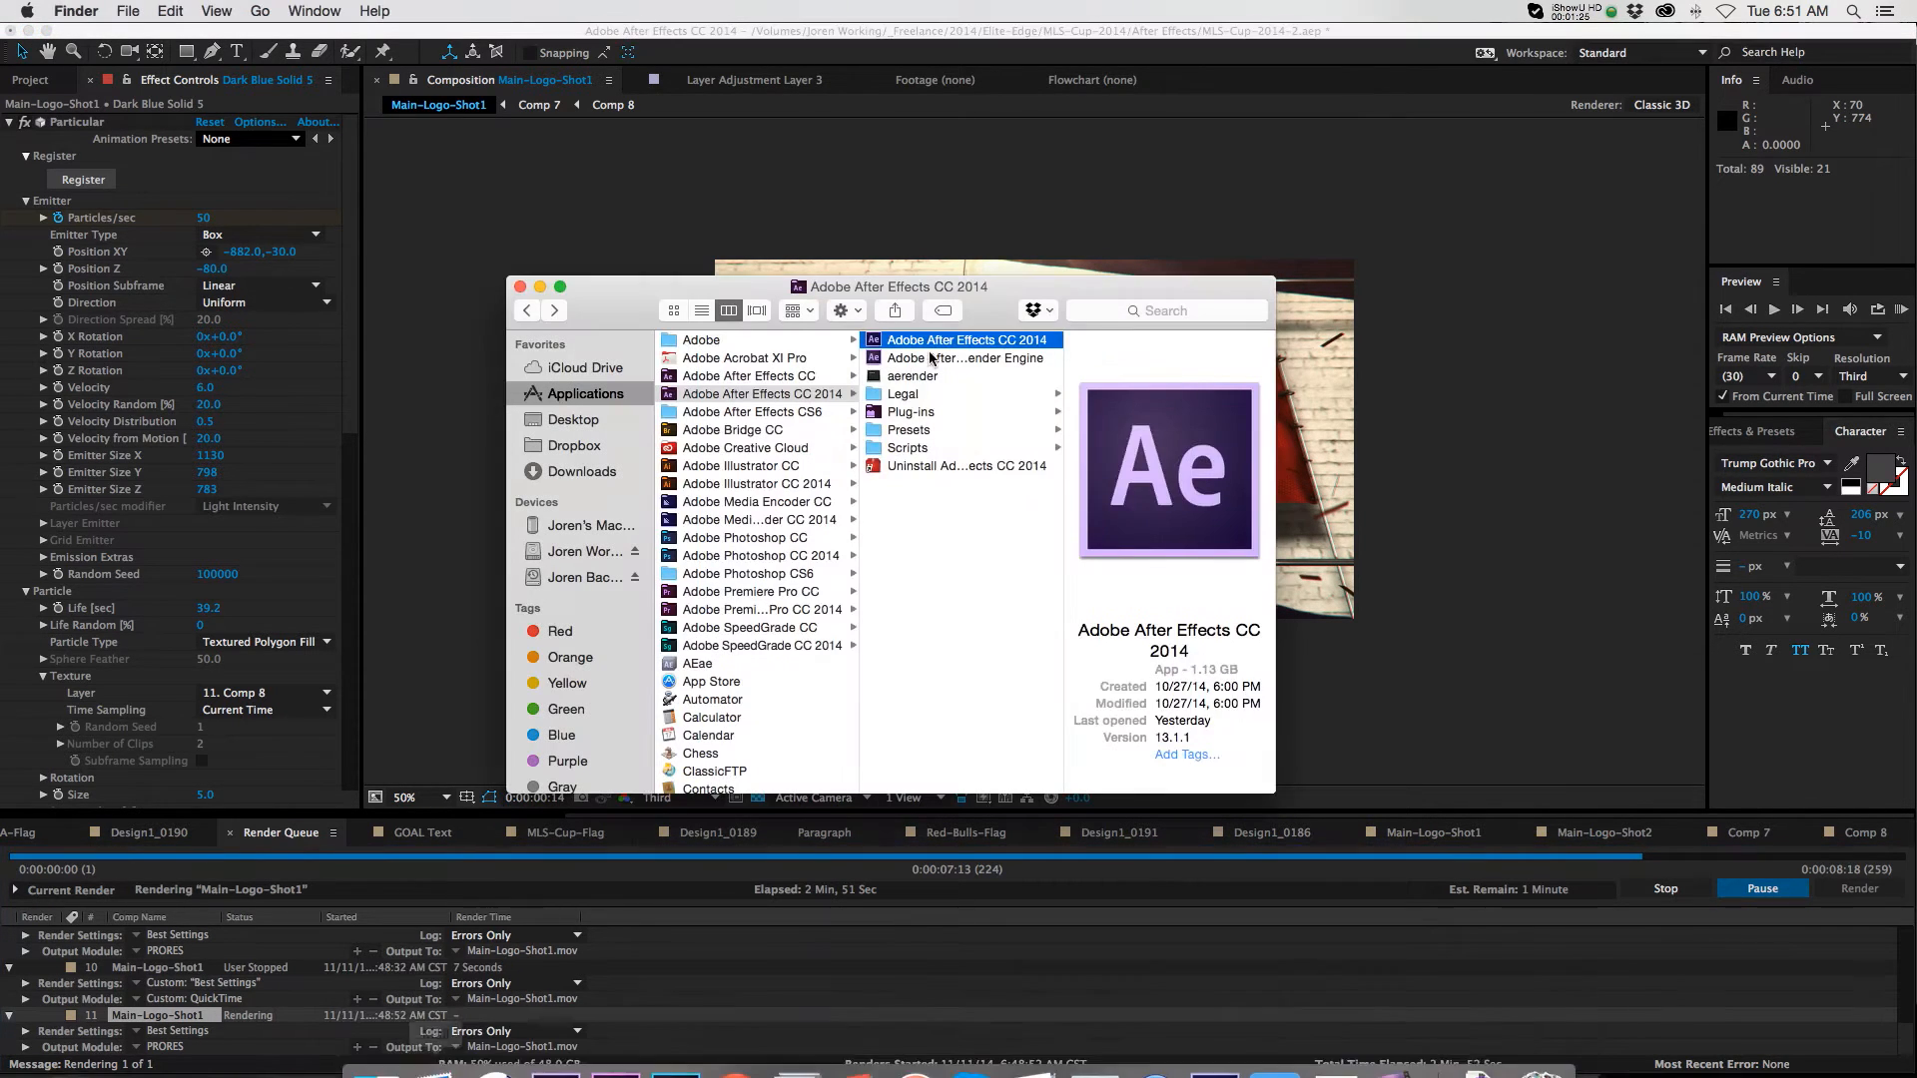
right_click(965, 340)
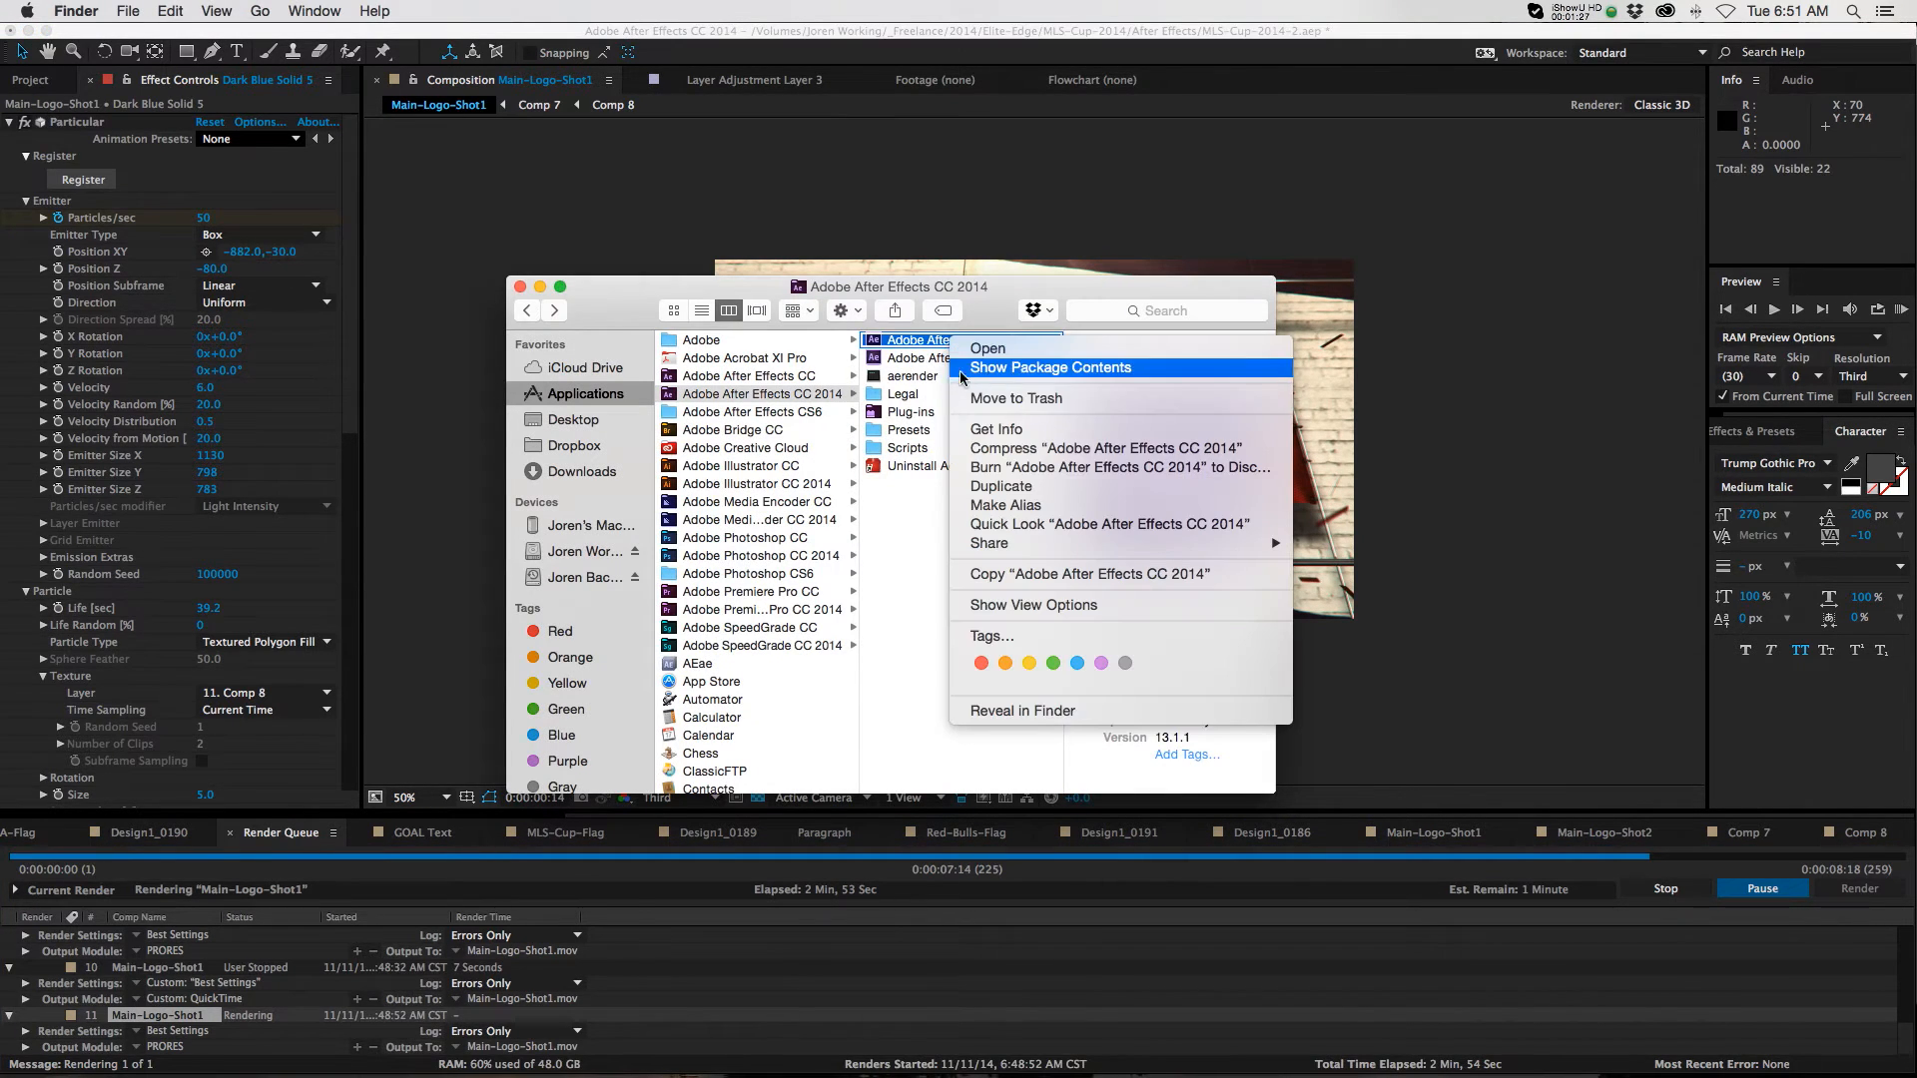
- Show Package Contents of the After Effects app and enter its MacOS folder
left_click(1048, 368)
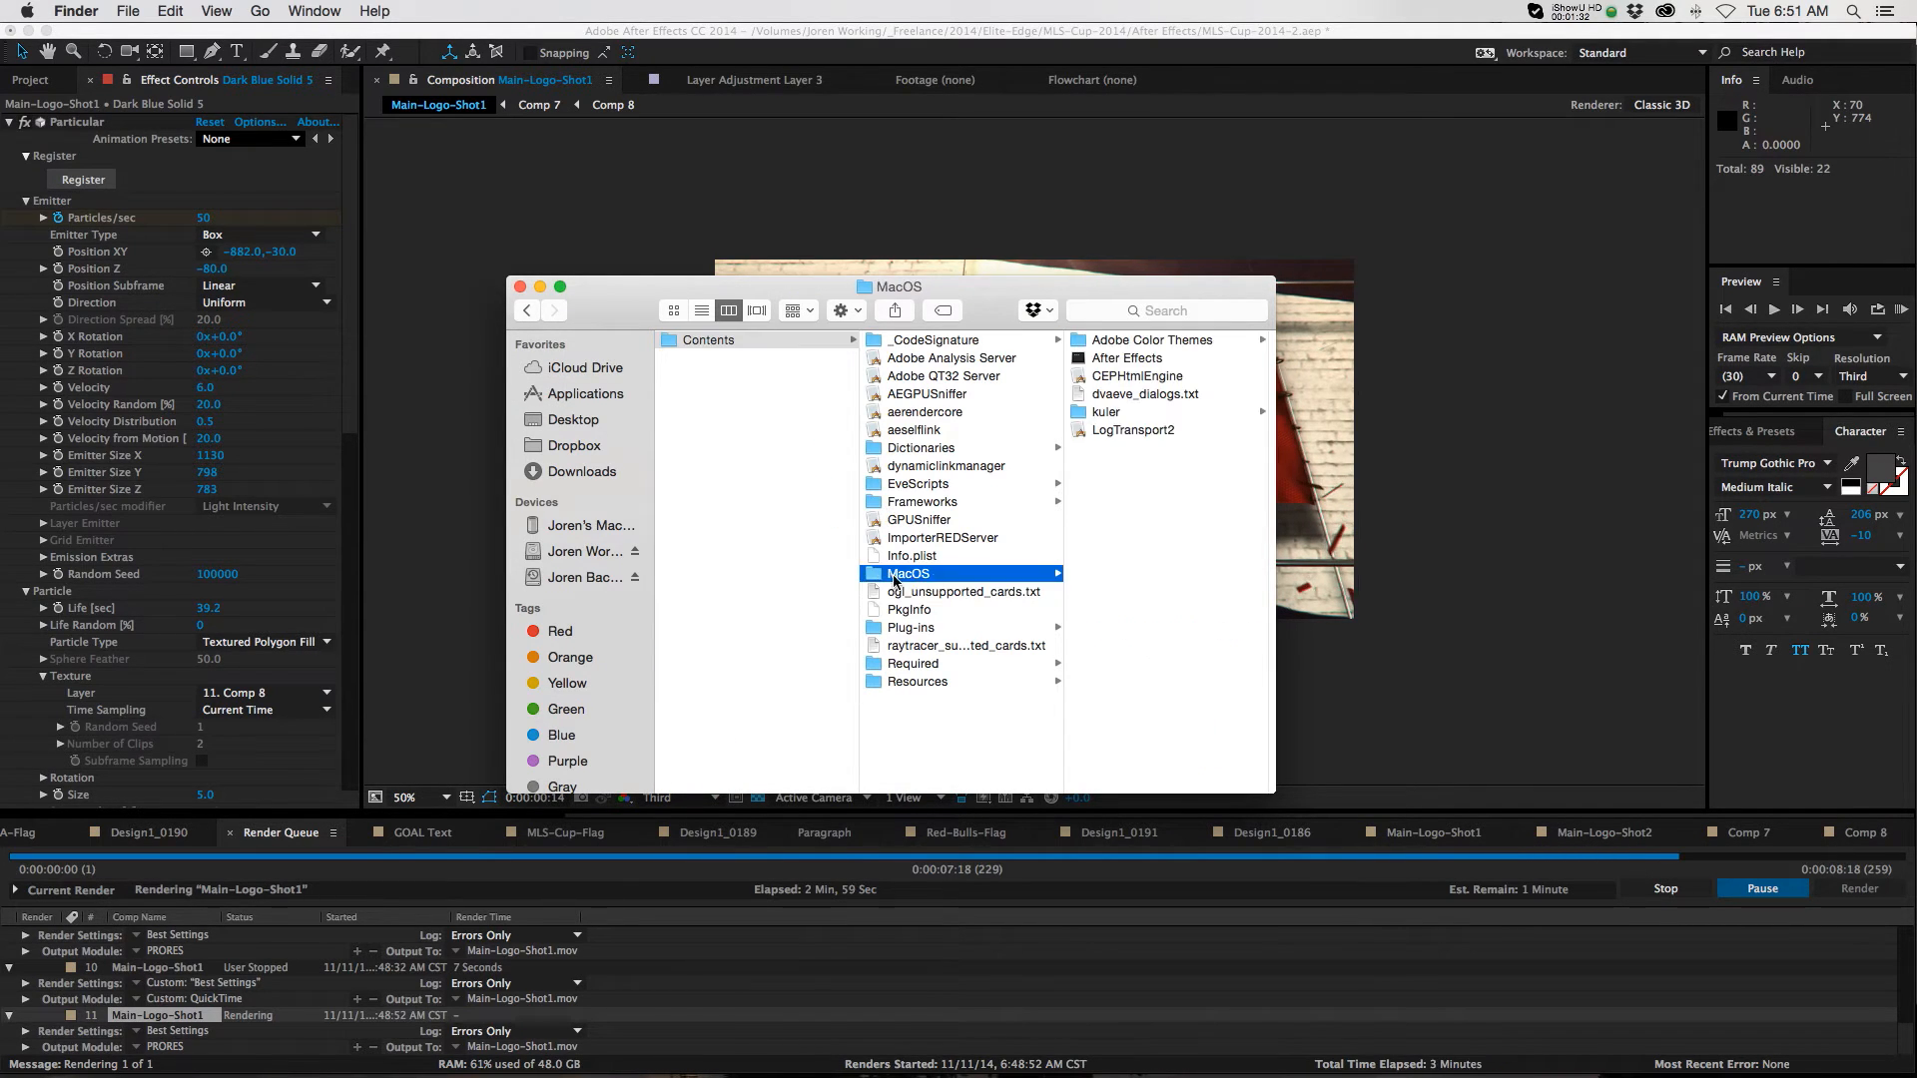
left_click(927, 358)
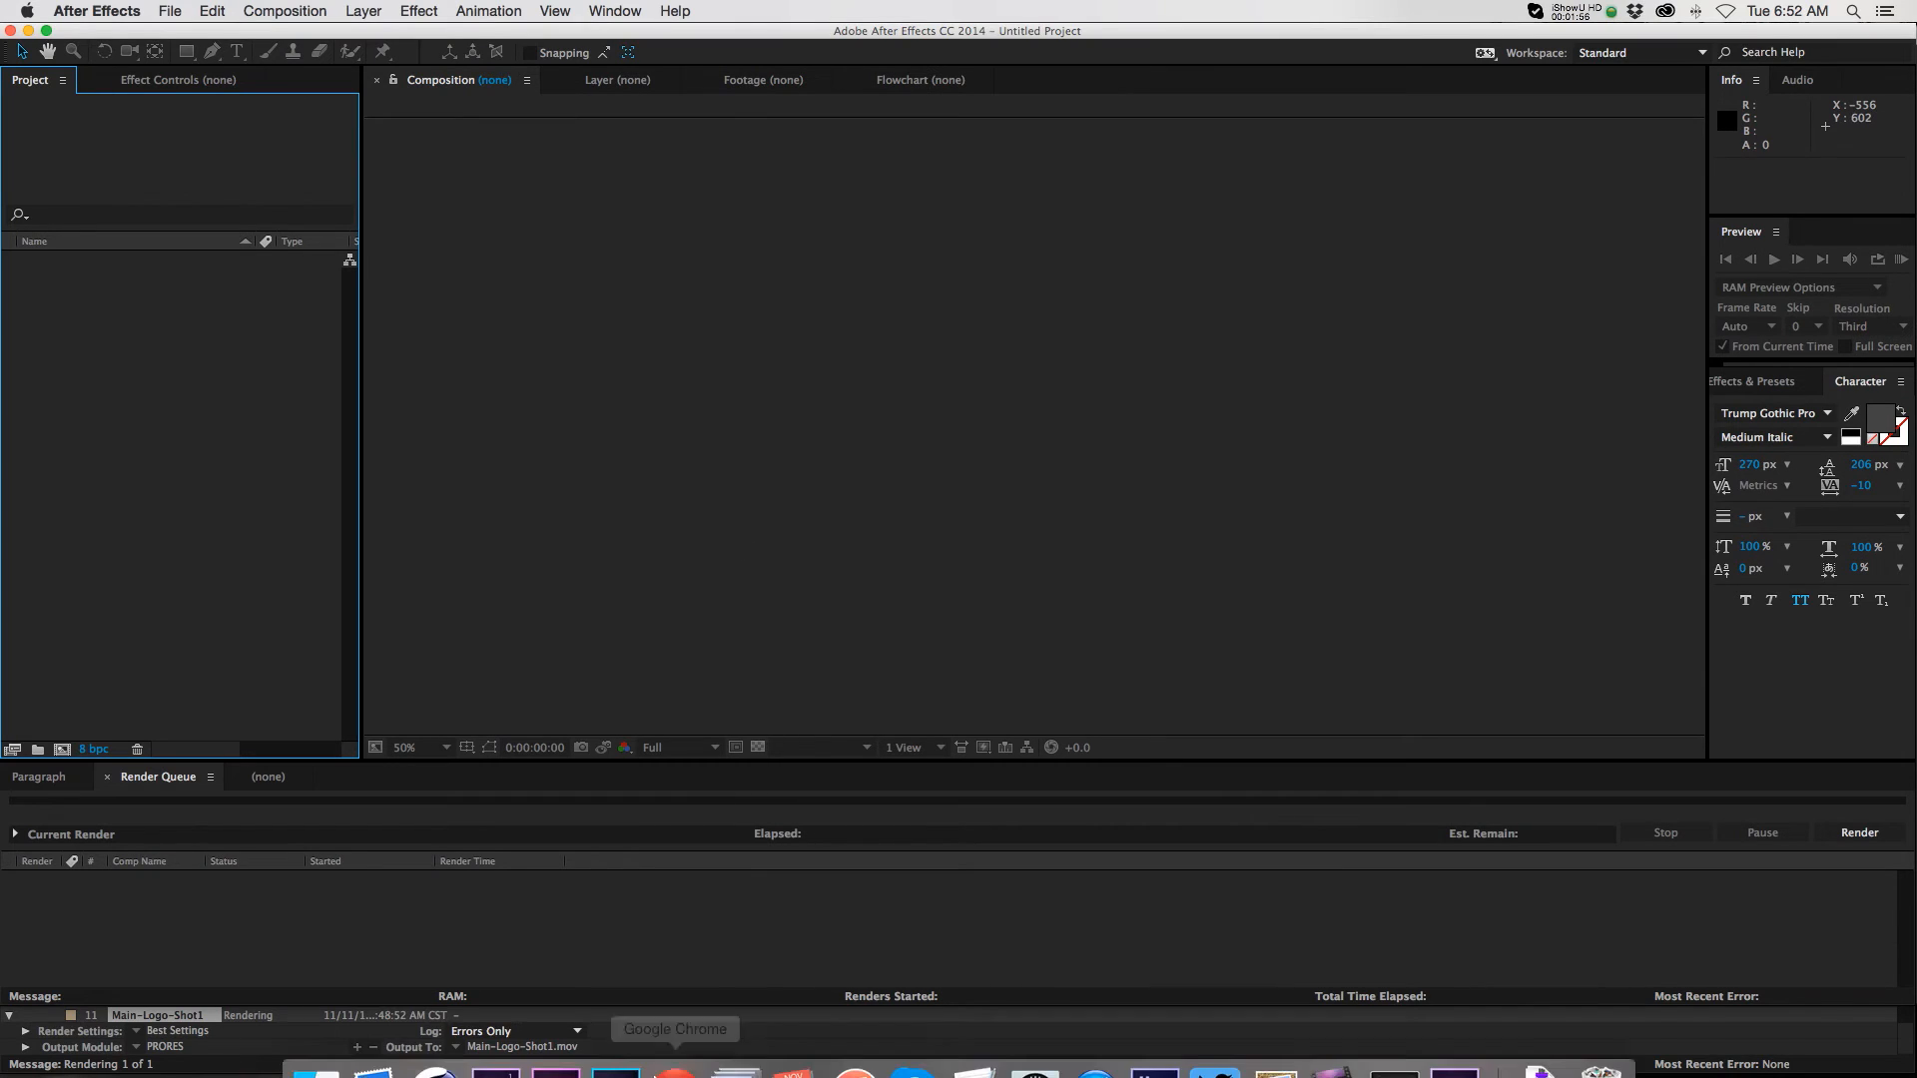
mouse_move(537, 1044)
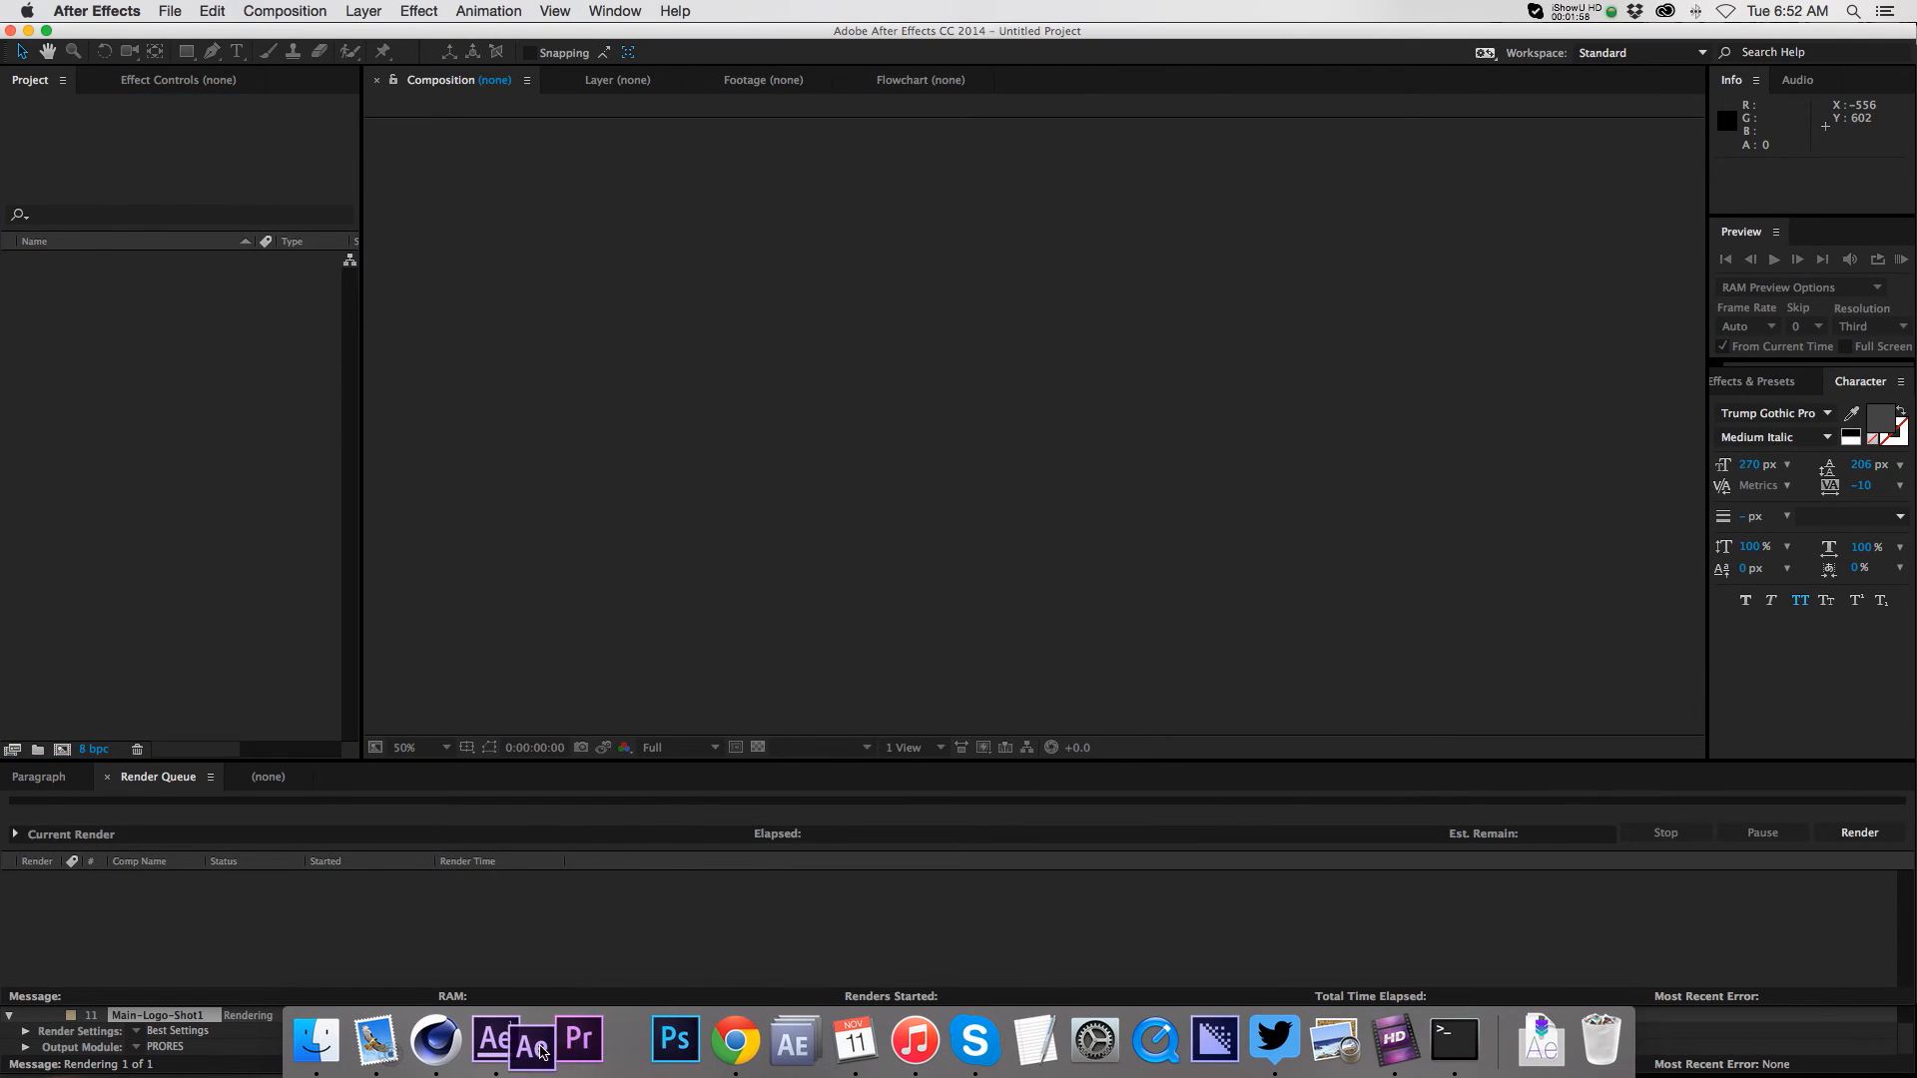
- Bring the newly launched empty After Effects instance to the front via the Dock
left_click(553, 1041)
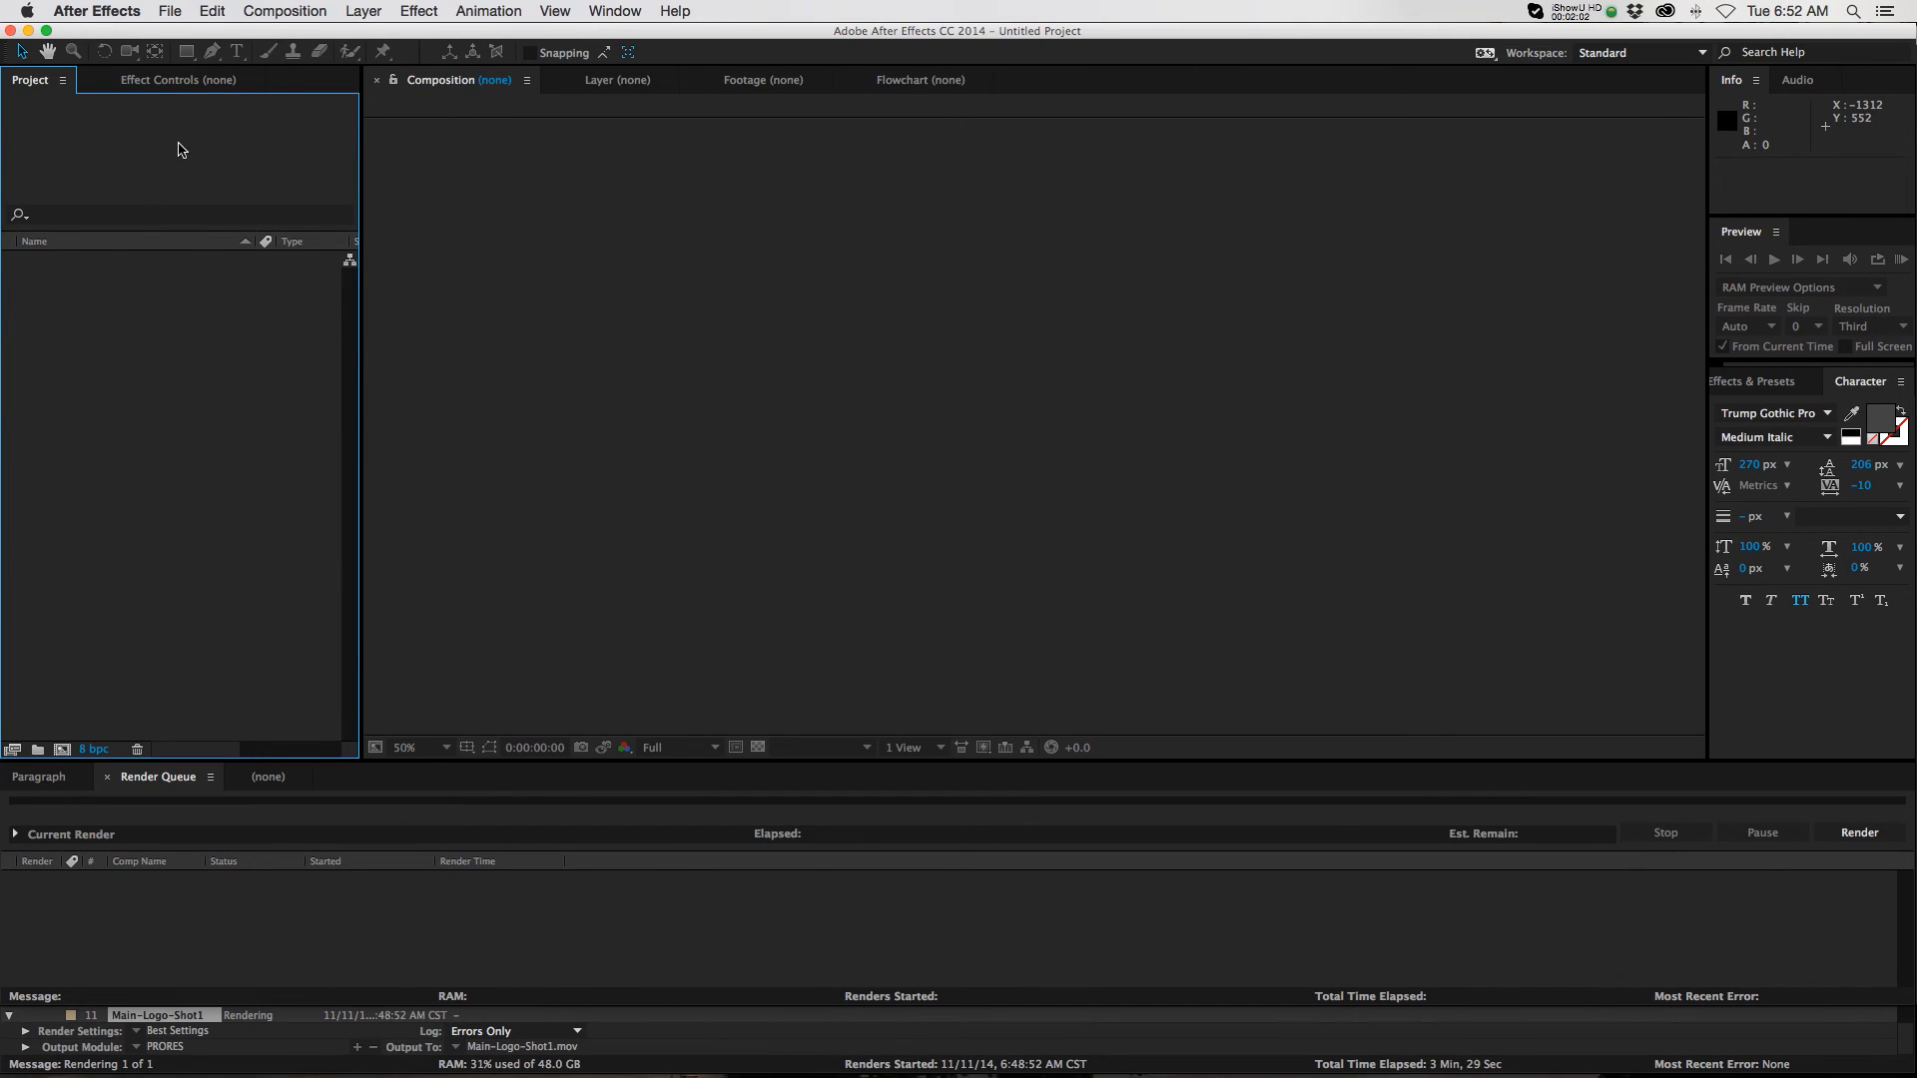
mouse_move(439, 308)
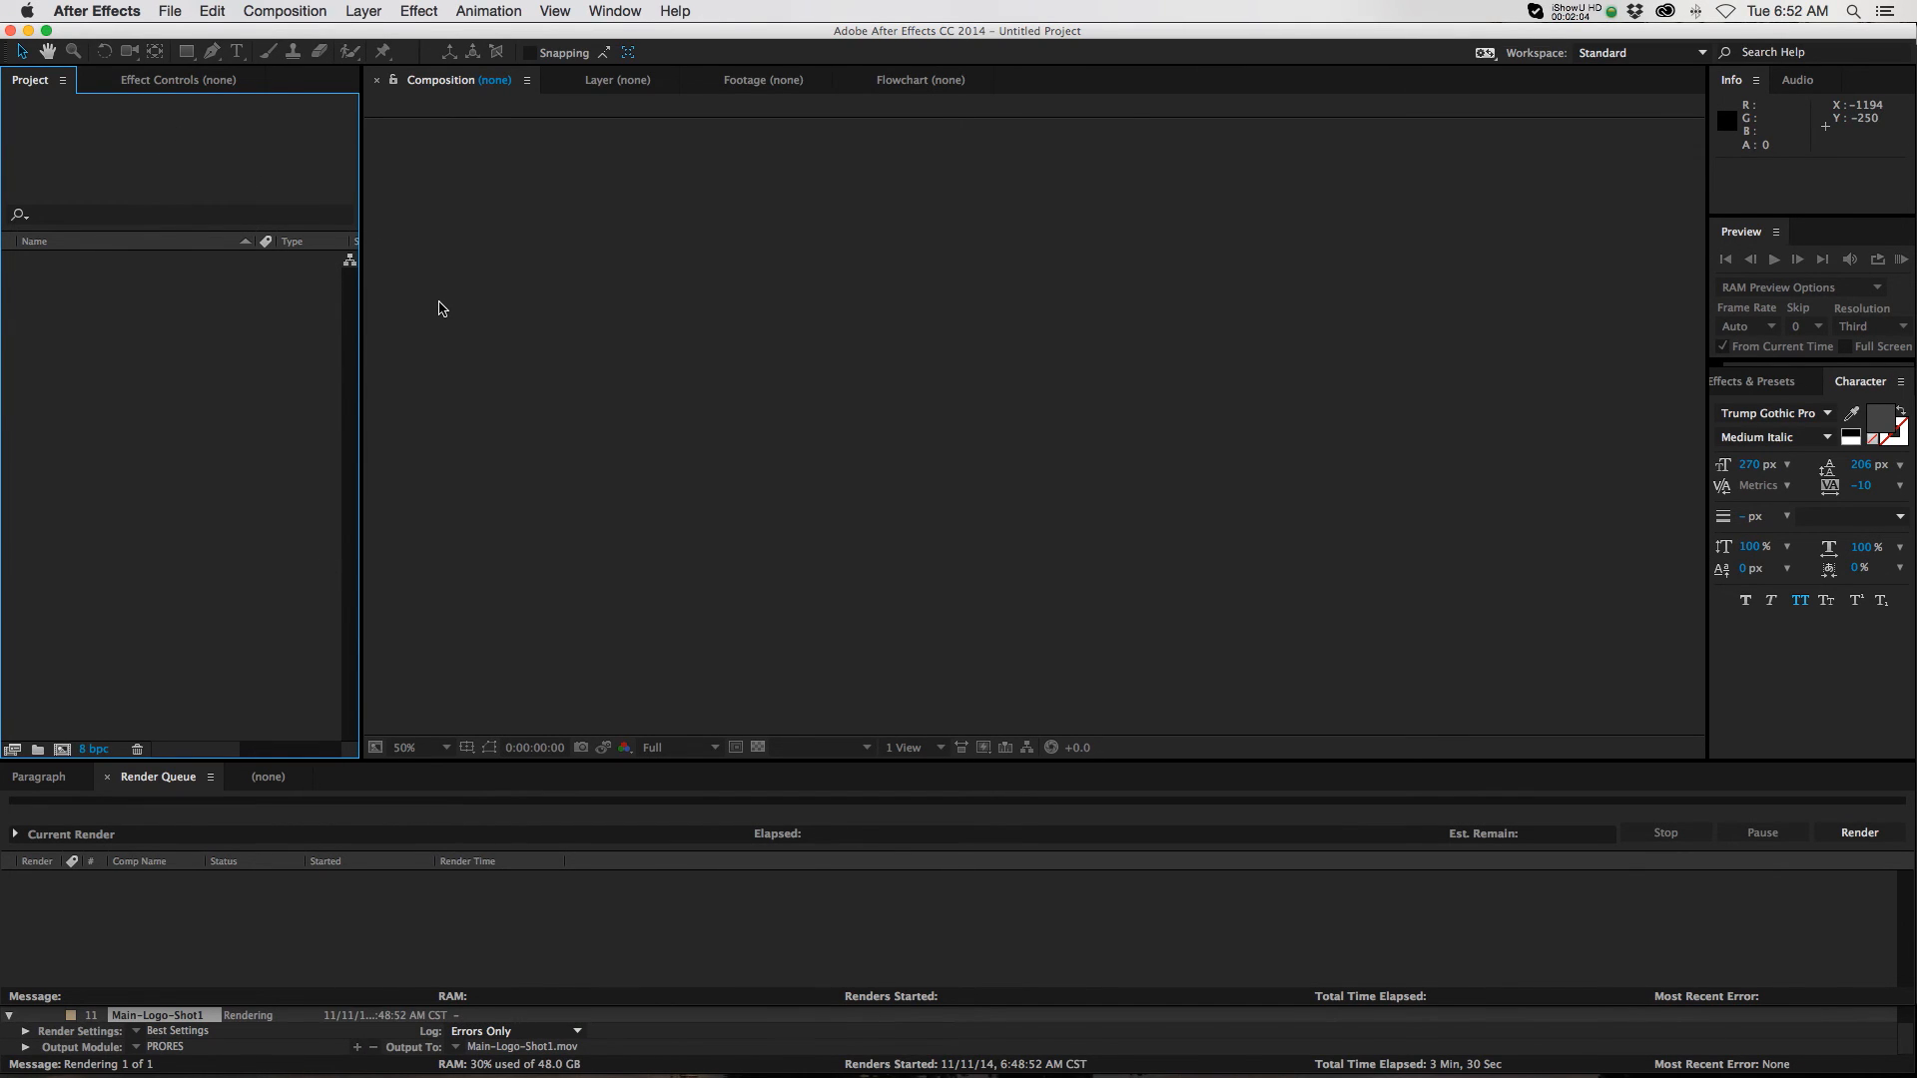